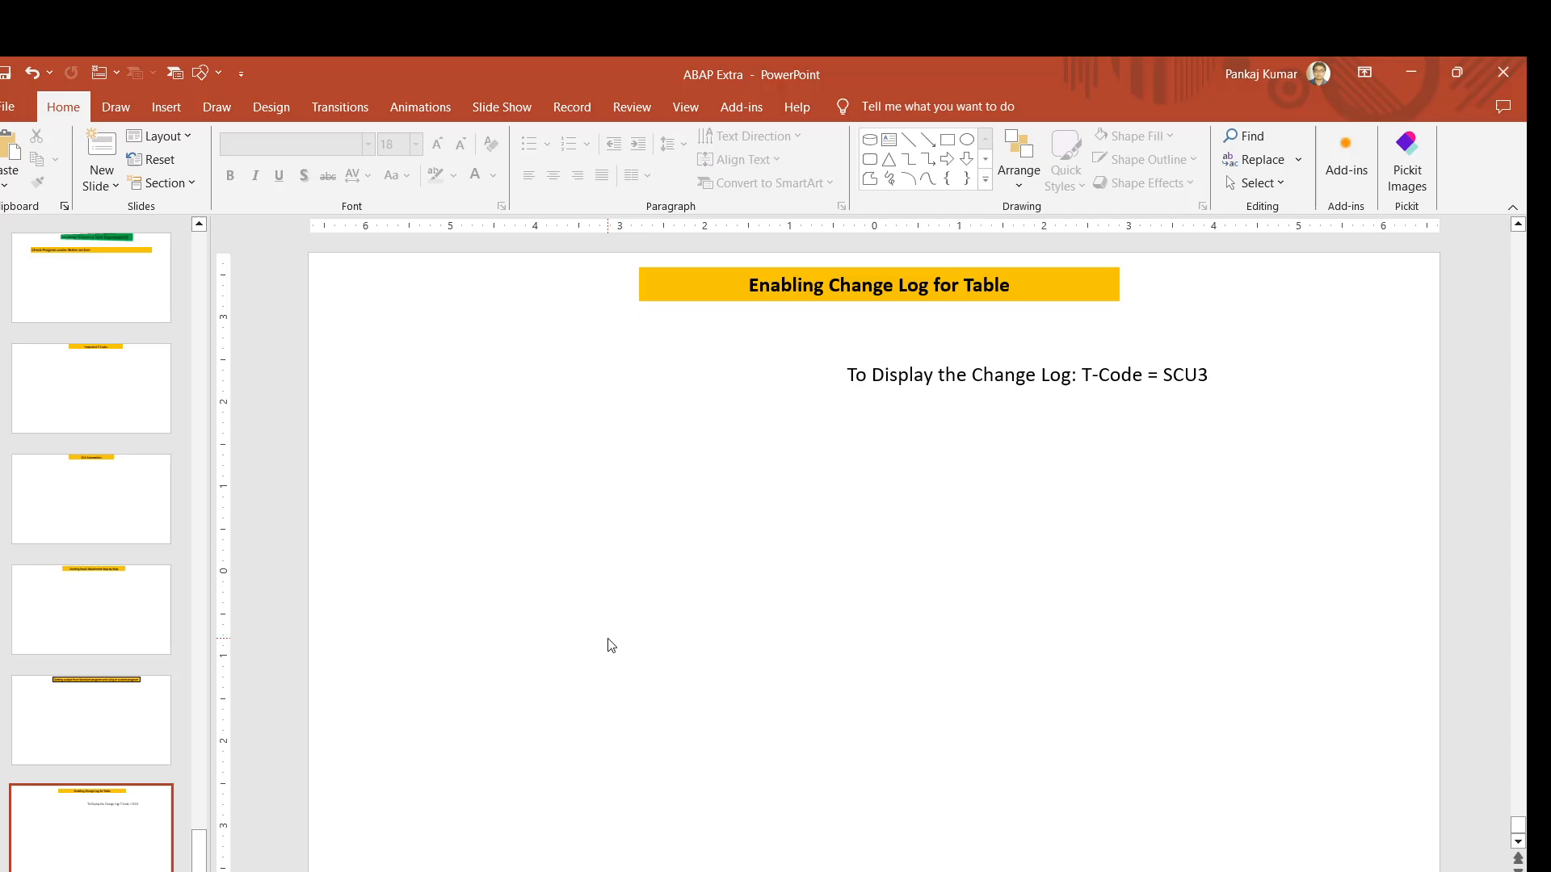
mouse_move(820, 629)
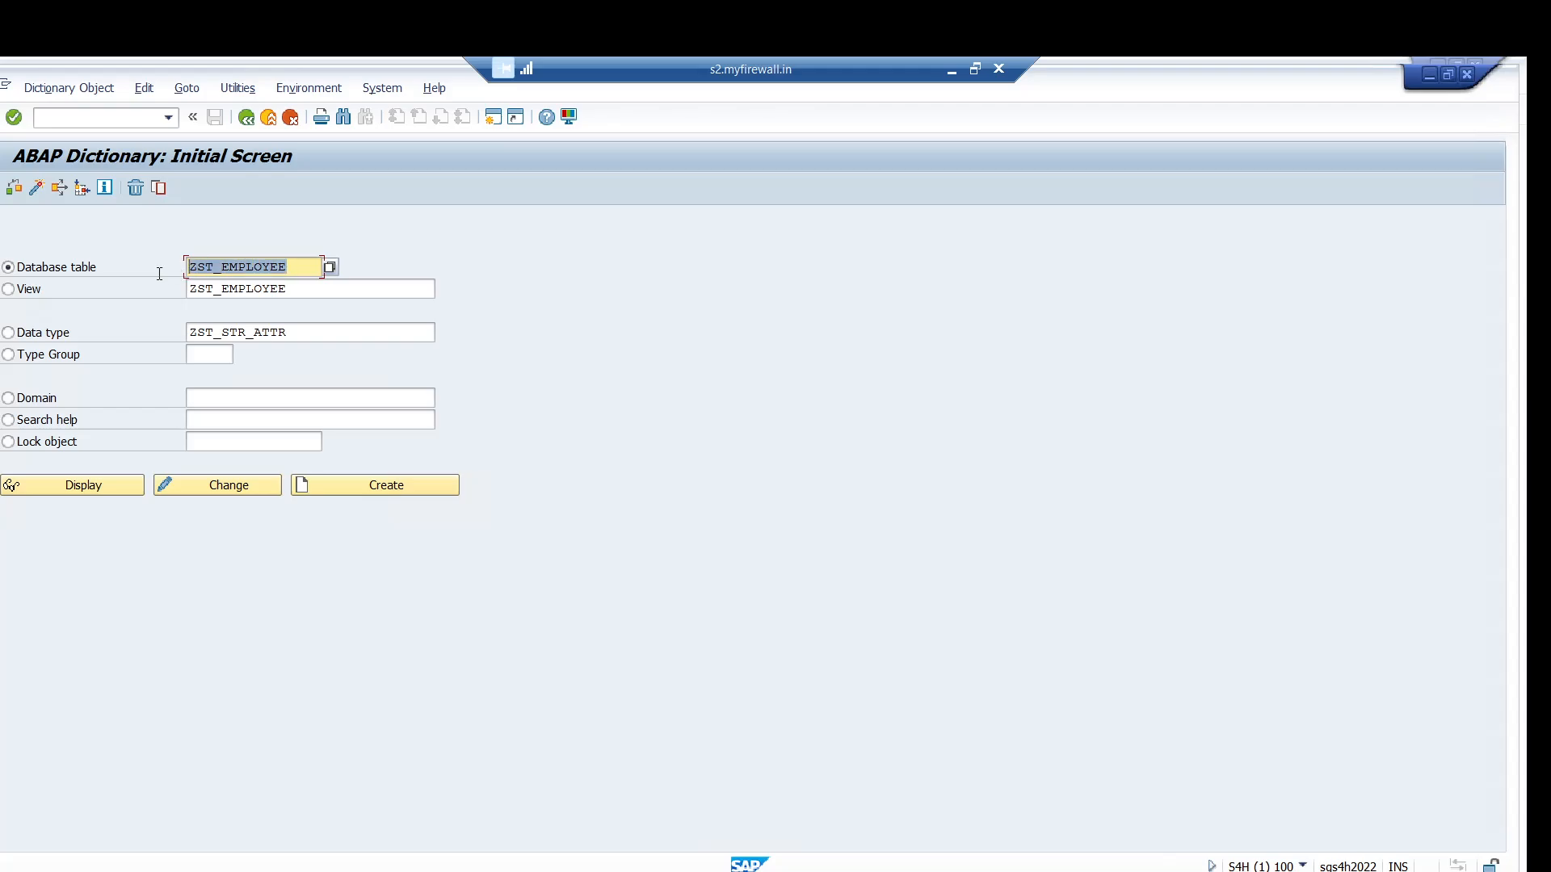
Enable Log Changes in ZST_EMPLOYEE's technical settings and save them
click(217, 485)
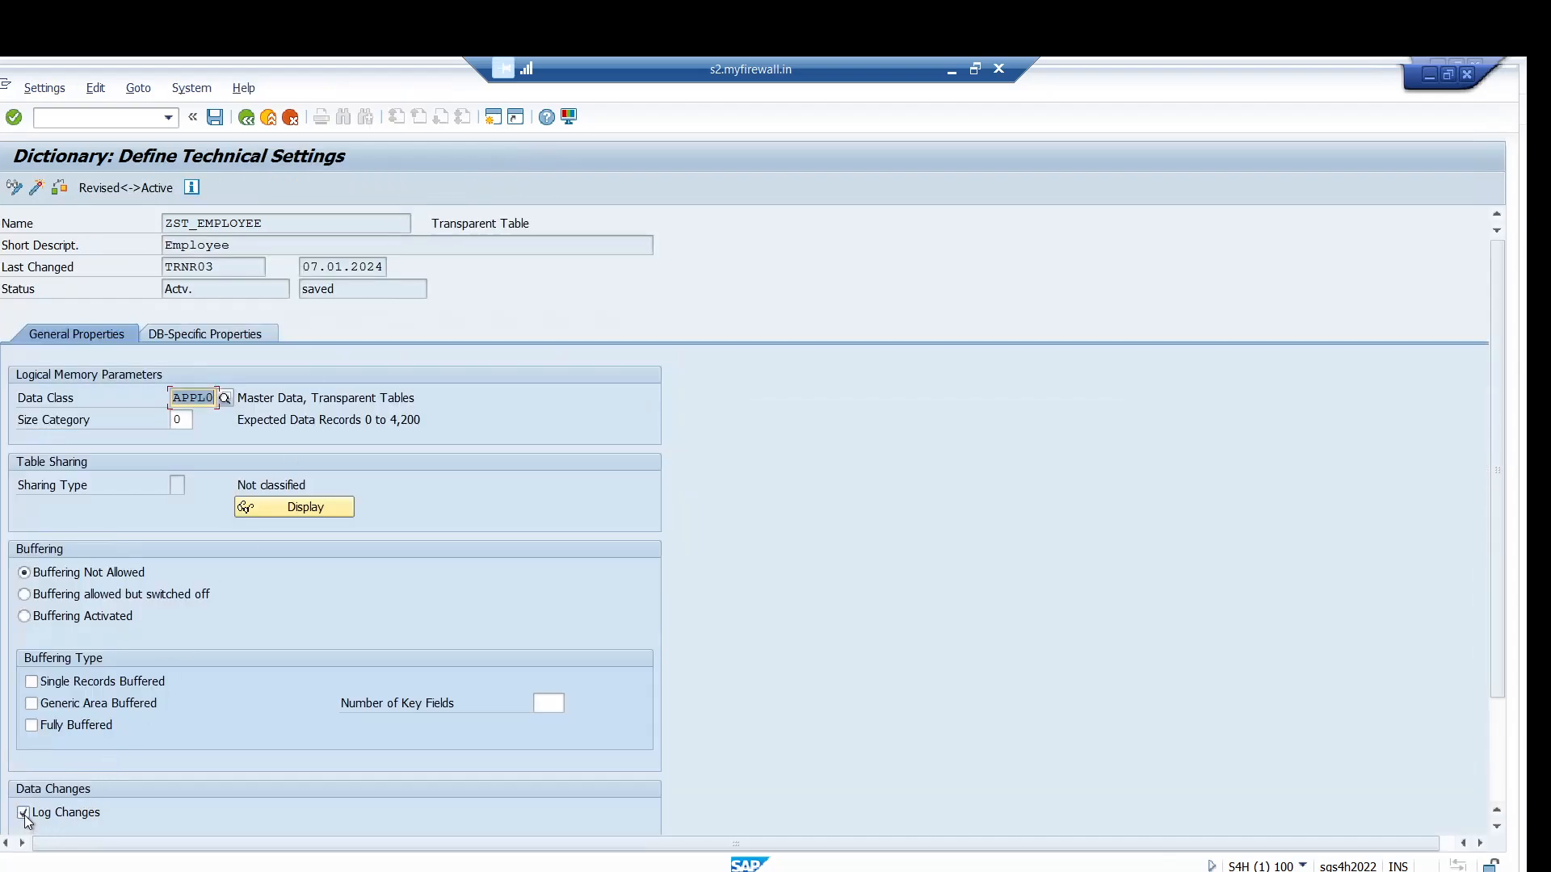
click(25, 812)
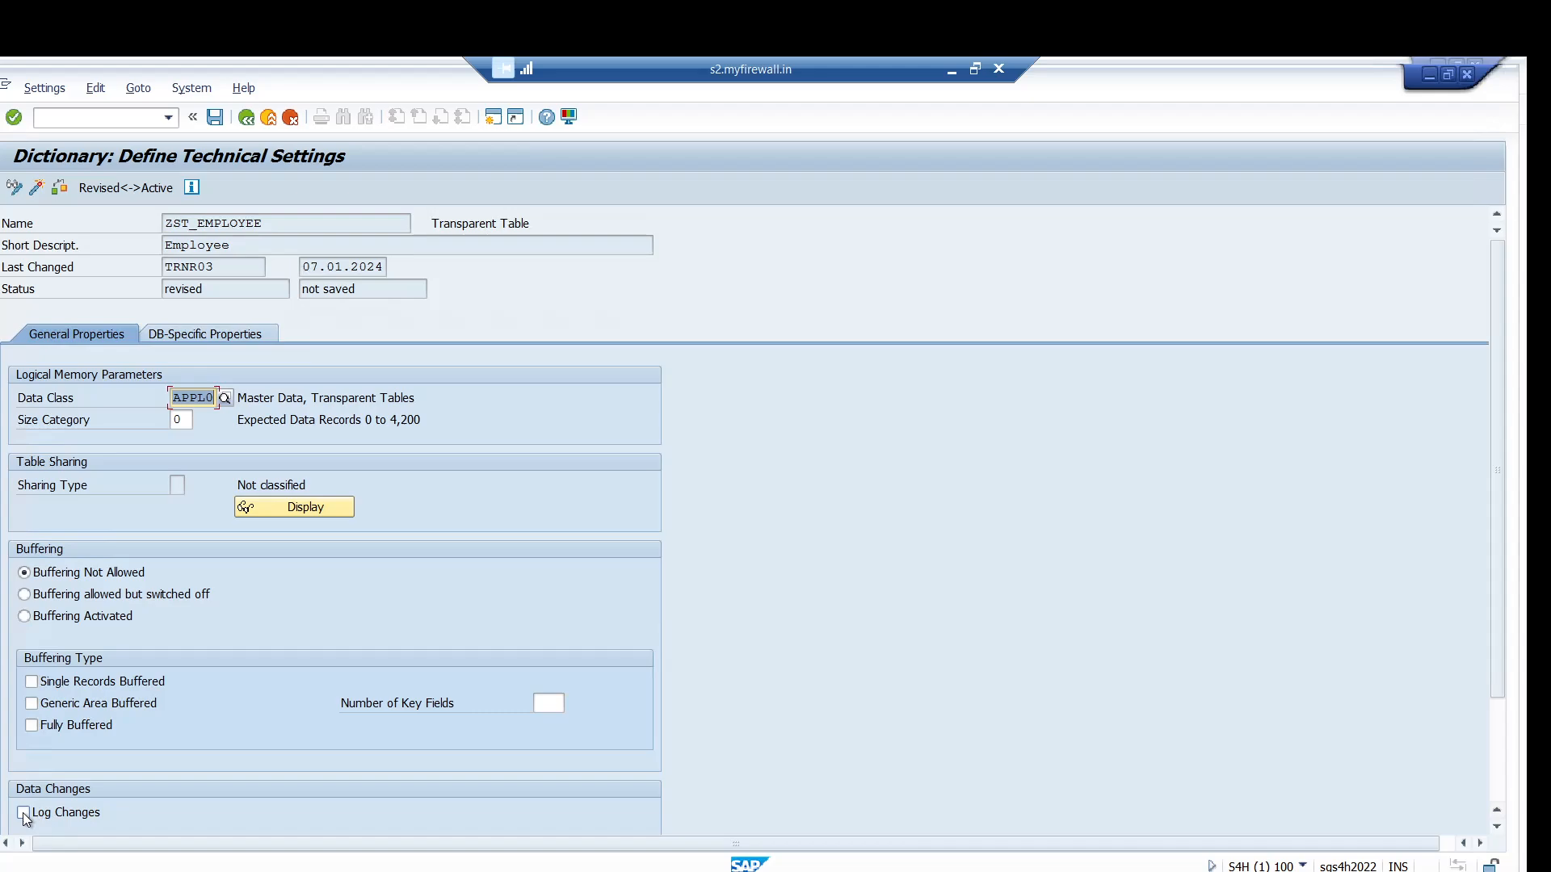
click(25, 813)
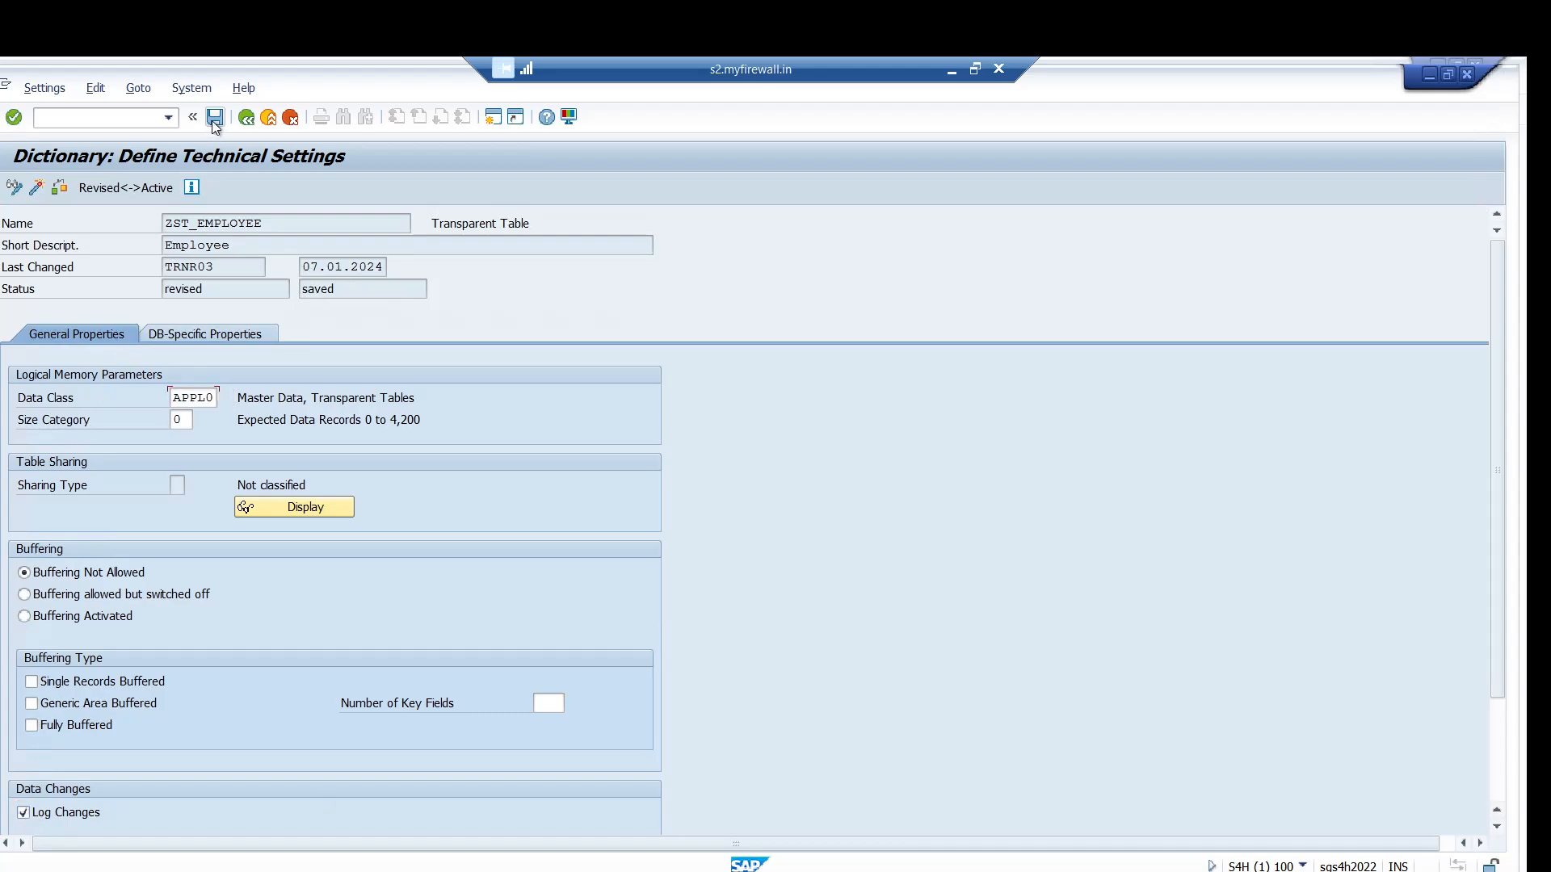
click(216, 118)
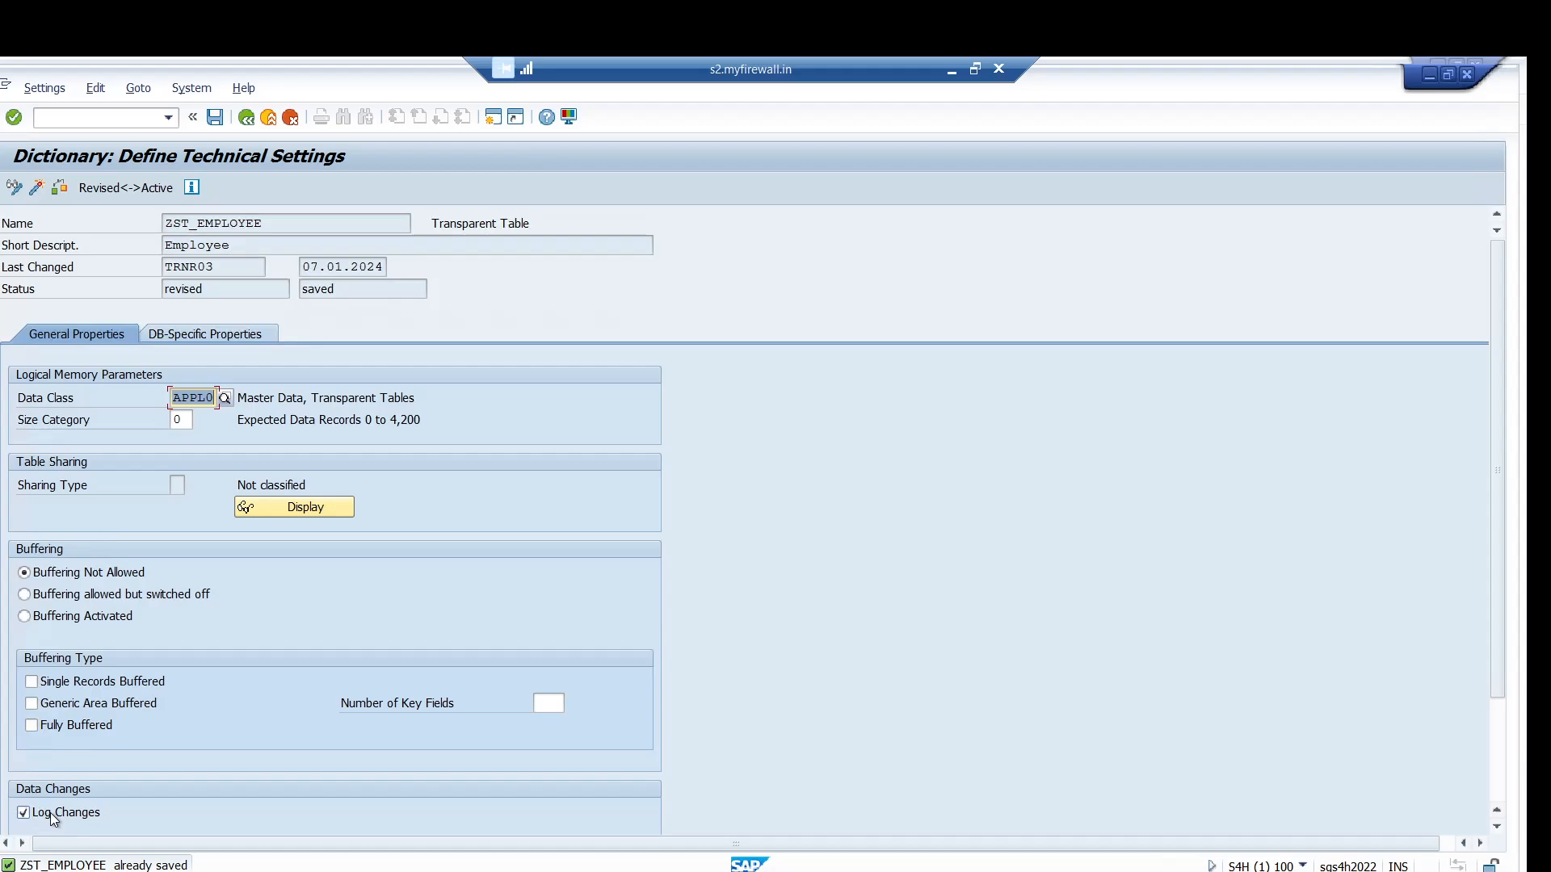
mouse_move(199, 319)
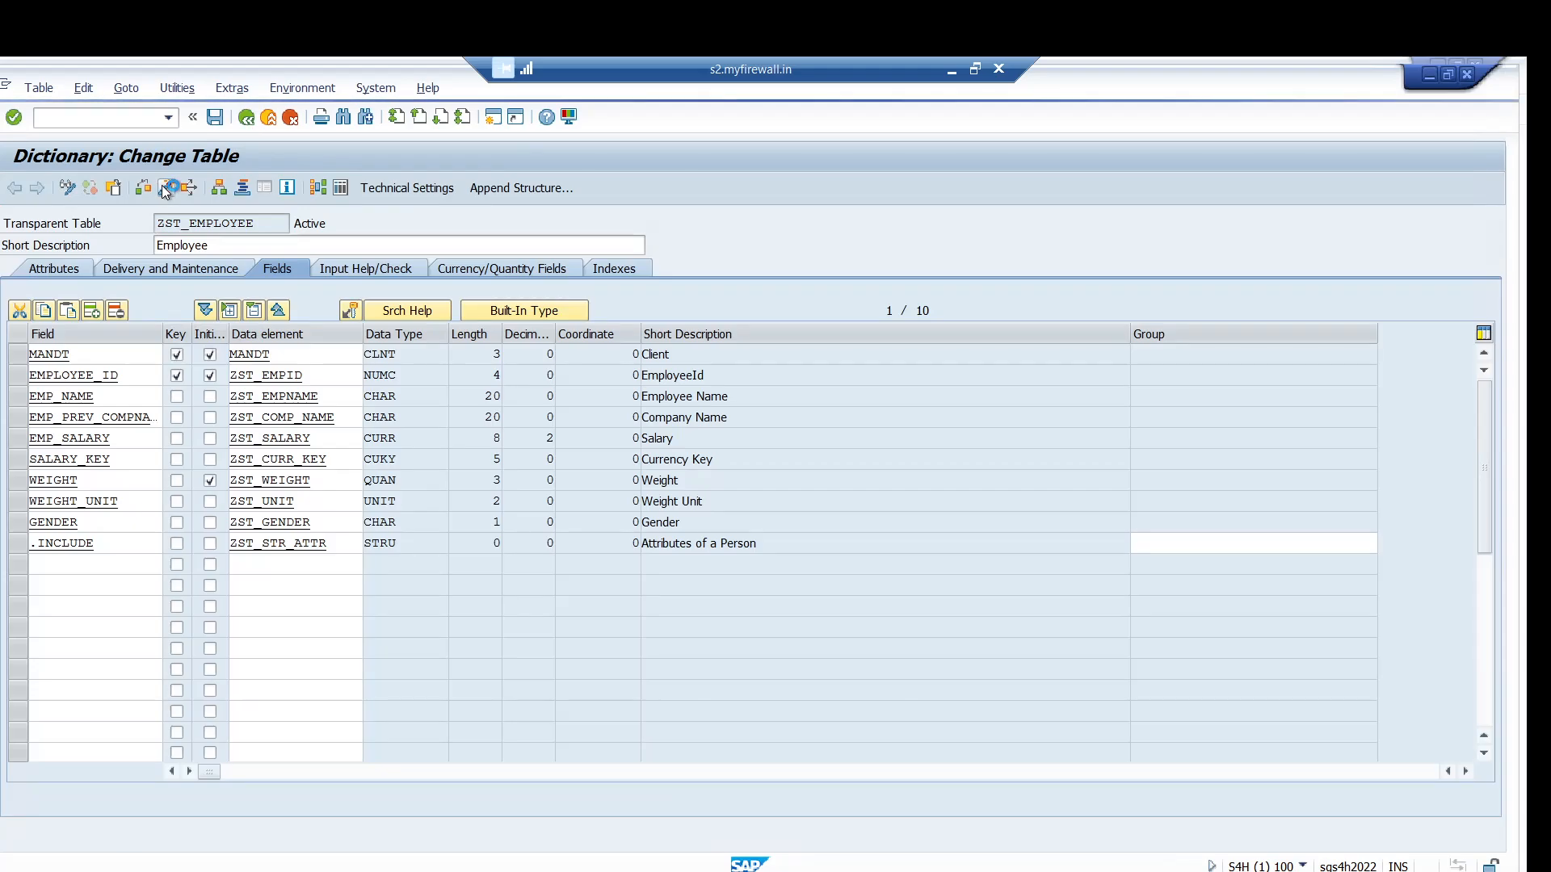
Activate ZST_EMPLOYEE and open the Utilities menu for table maintenance
click(183, 245)
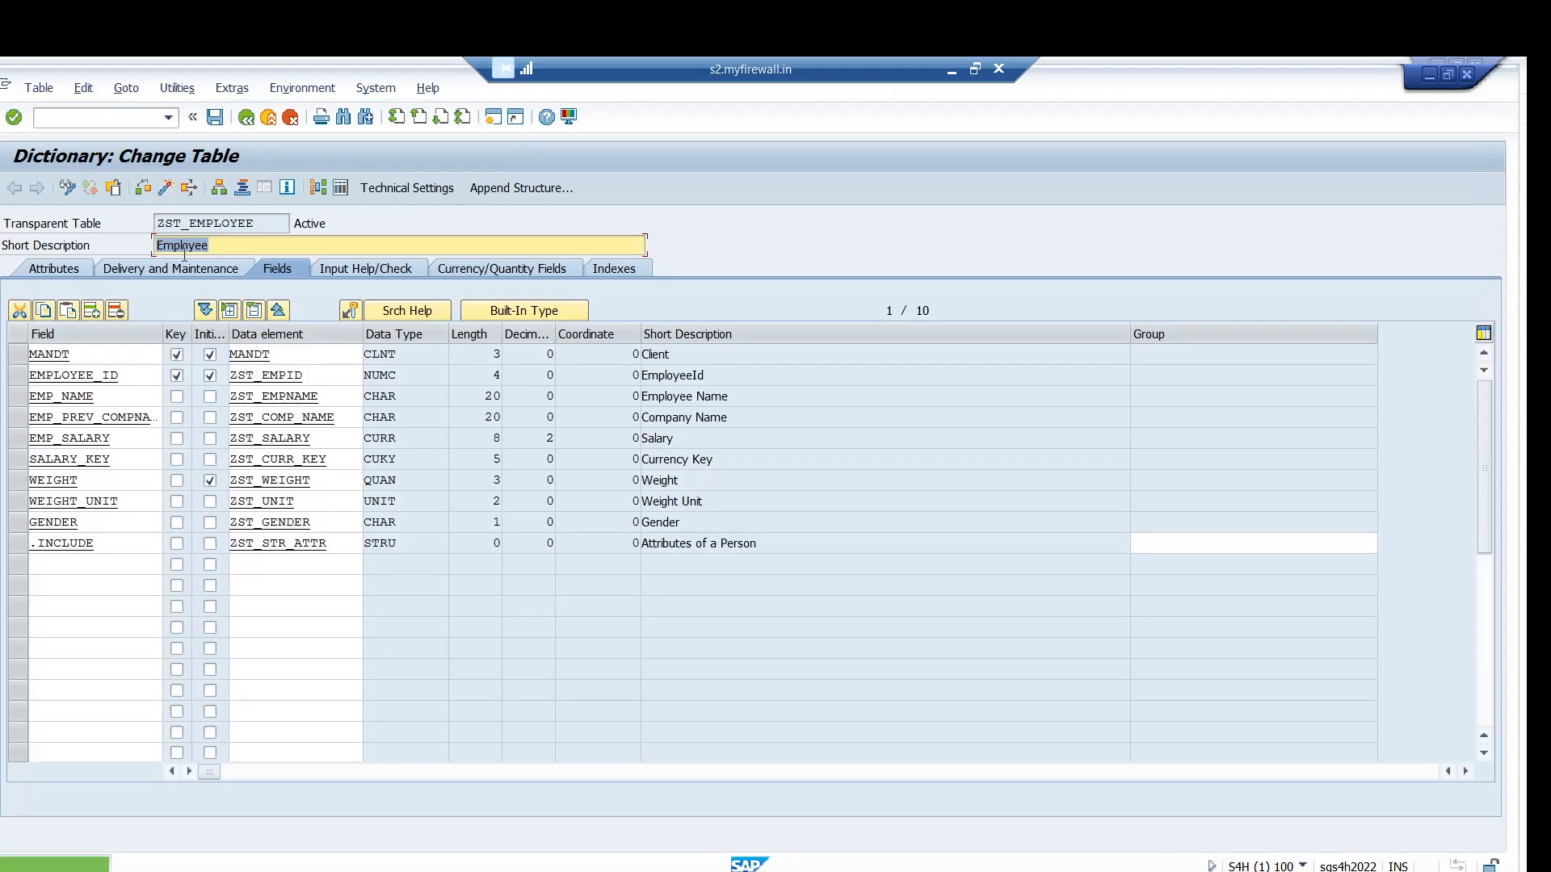
click(176, 87)
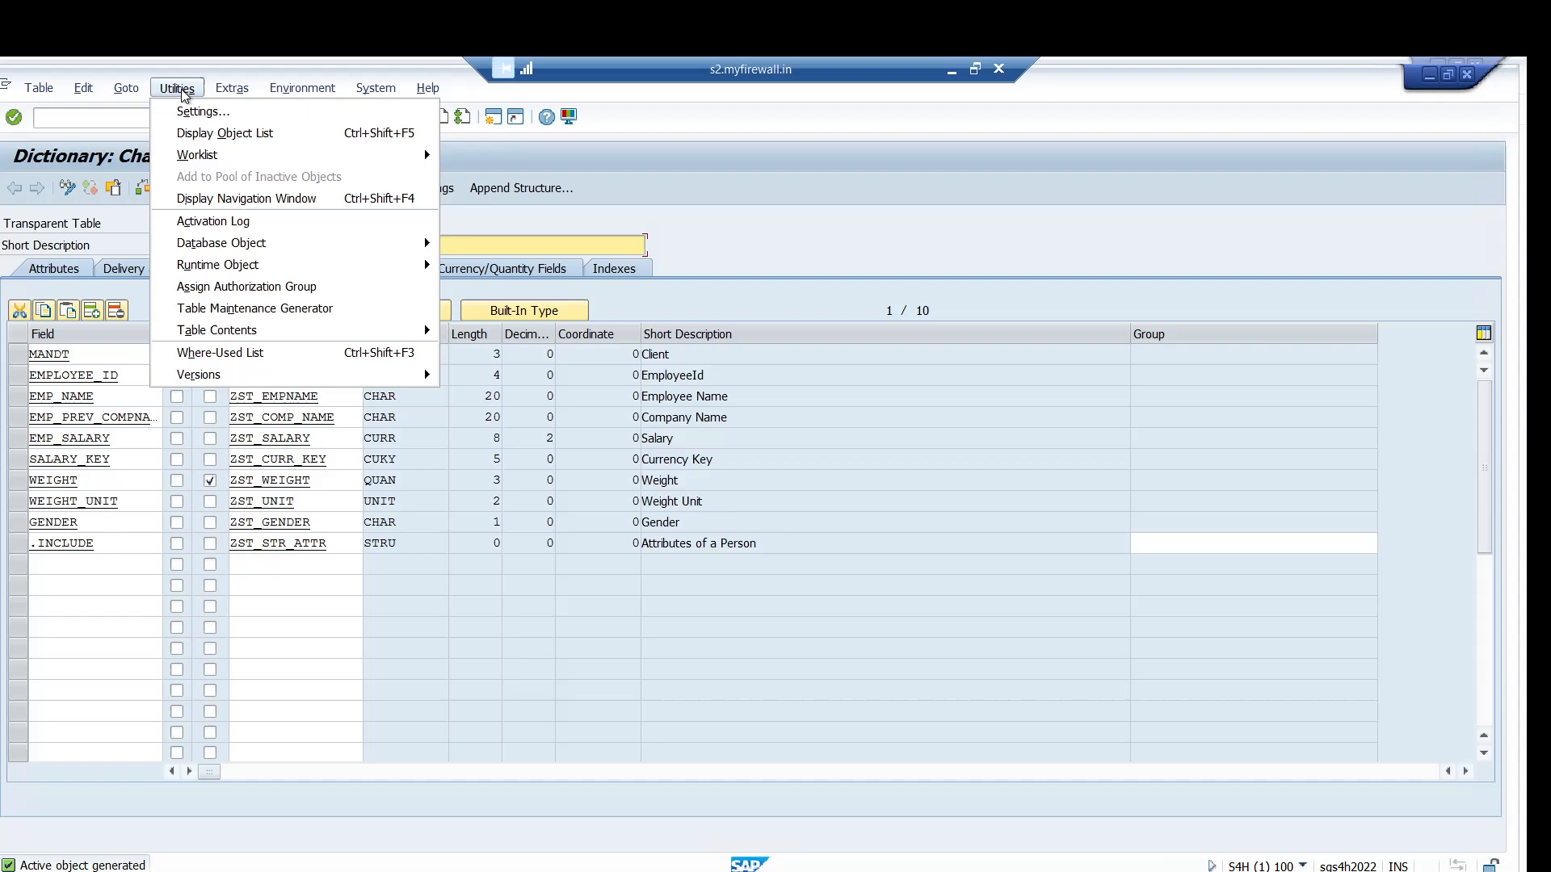
mouse_move(217, 331)
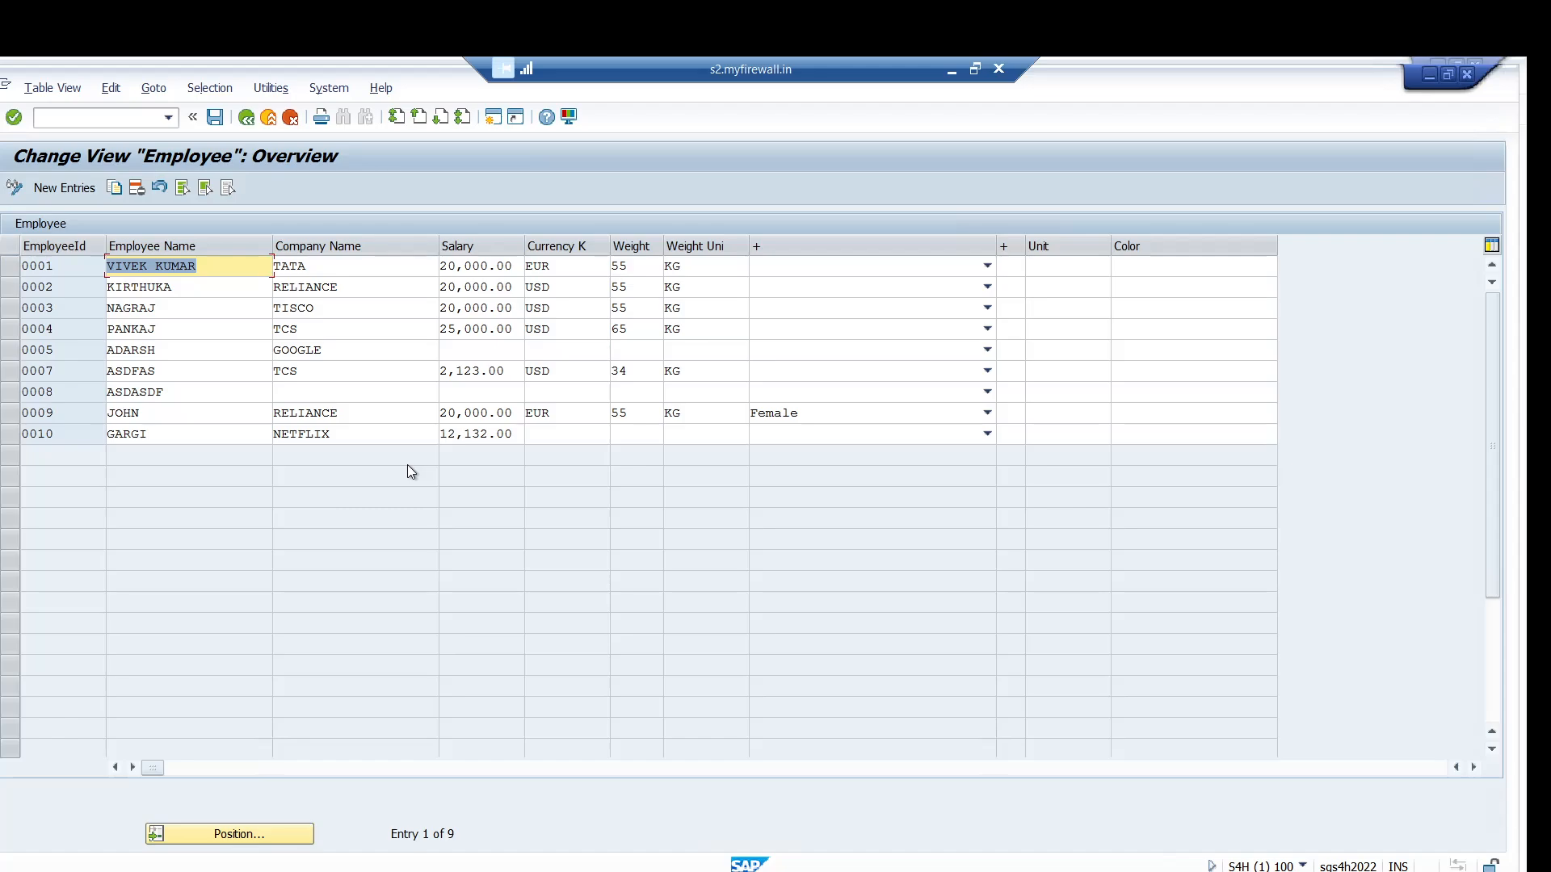
mouse_move(184, 339)
text( SHAR)
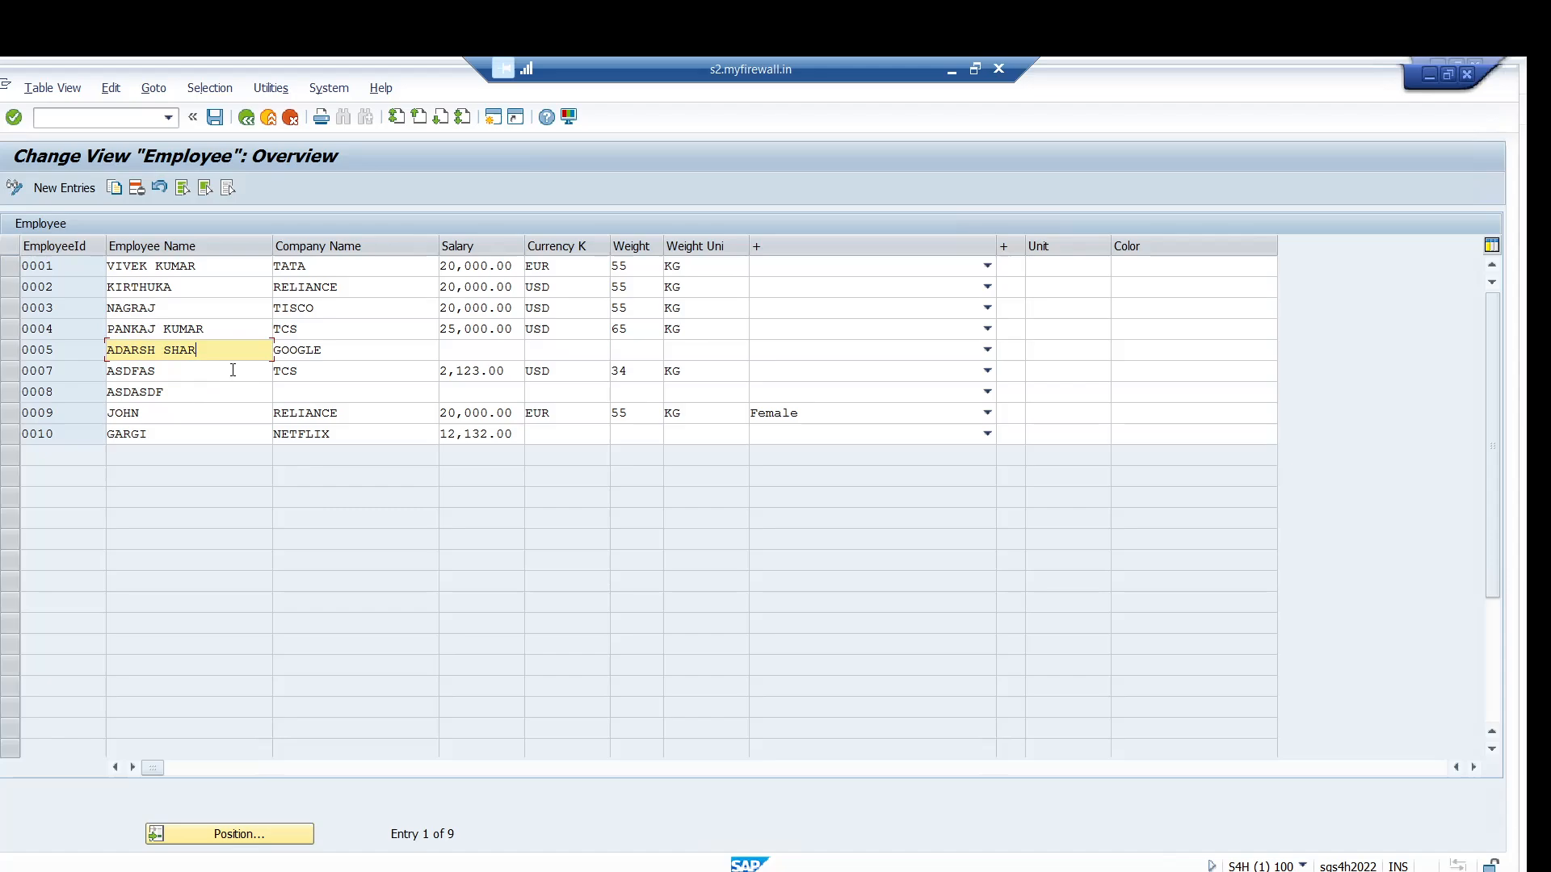
click(216, 118)
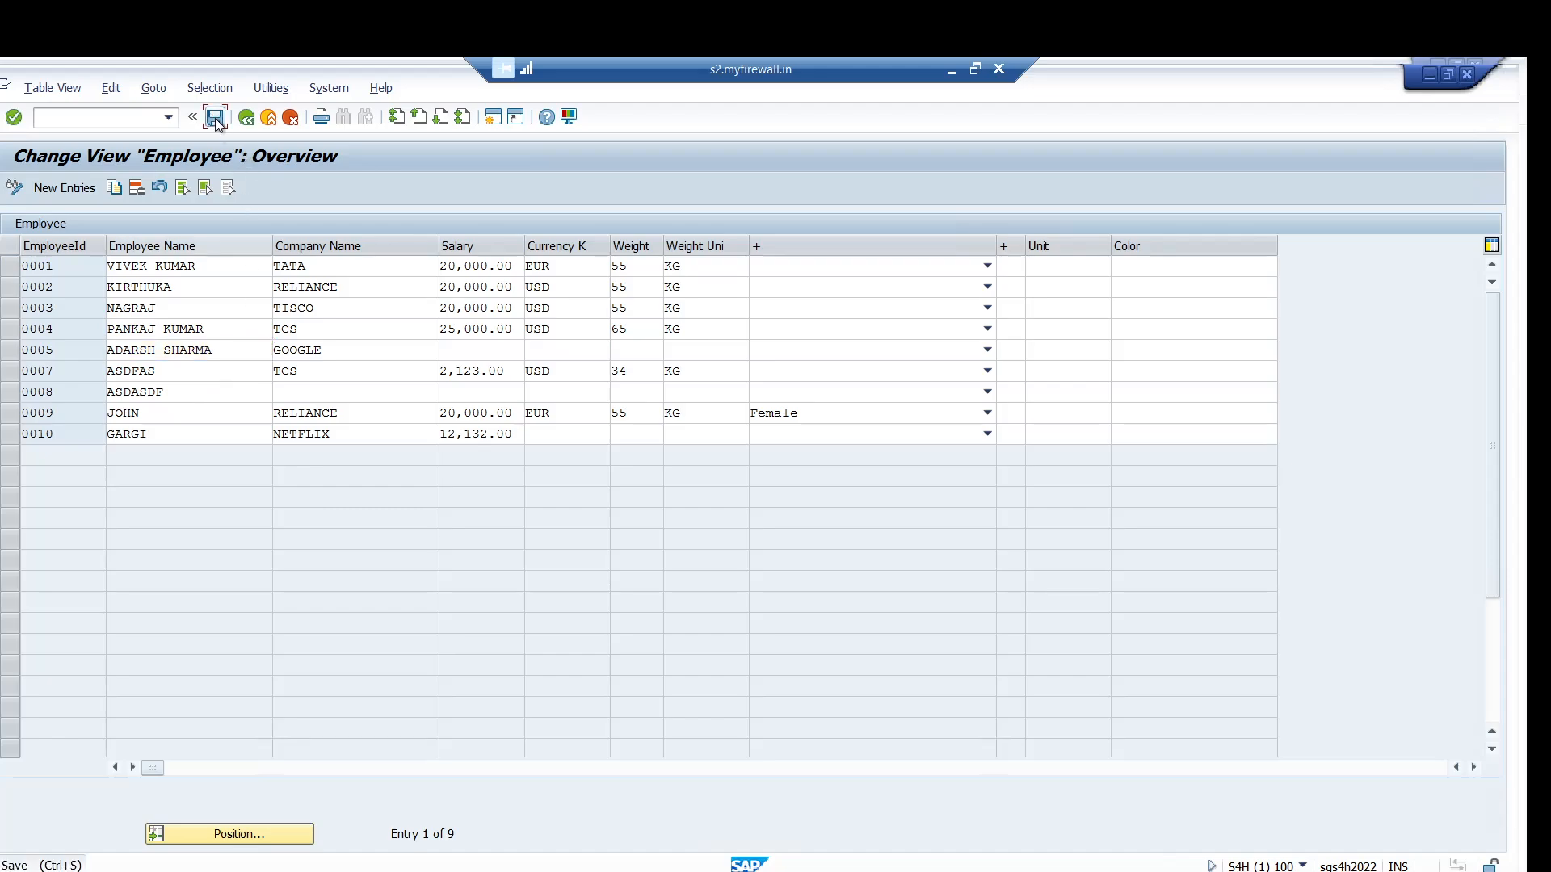
click(217, 117)
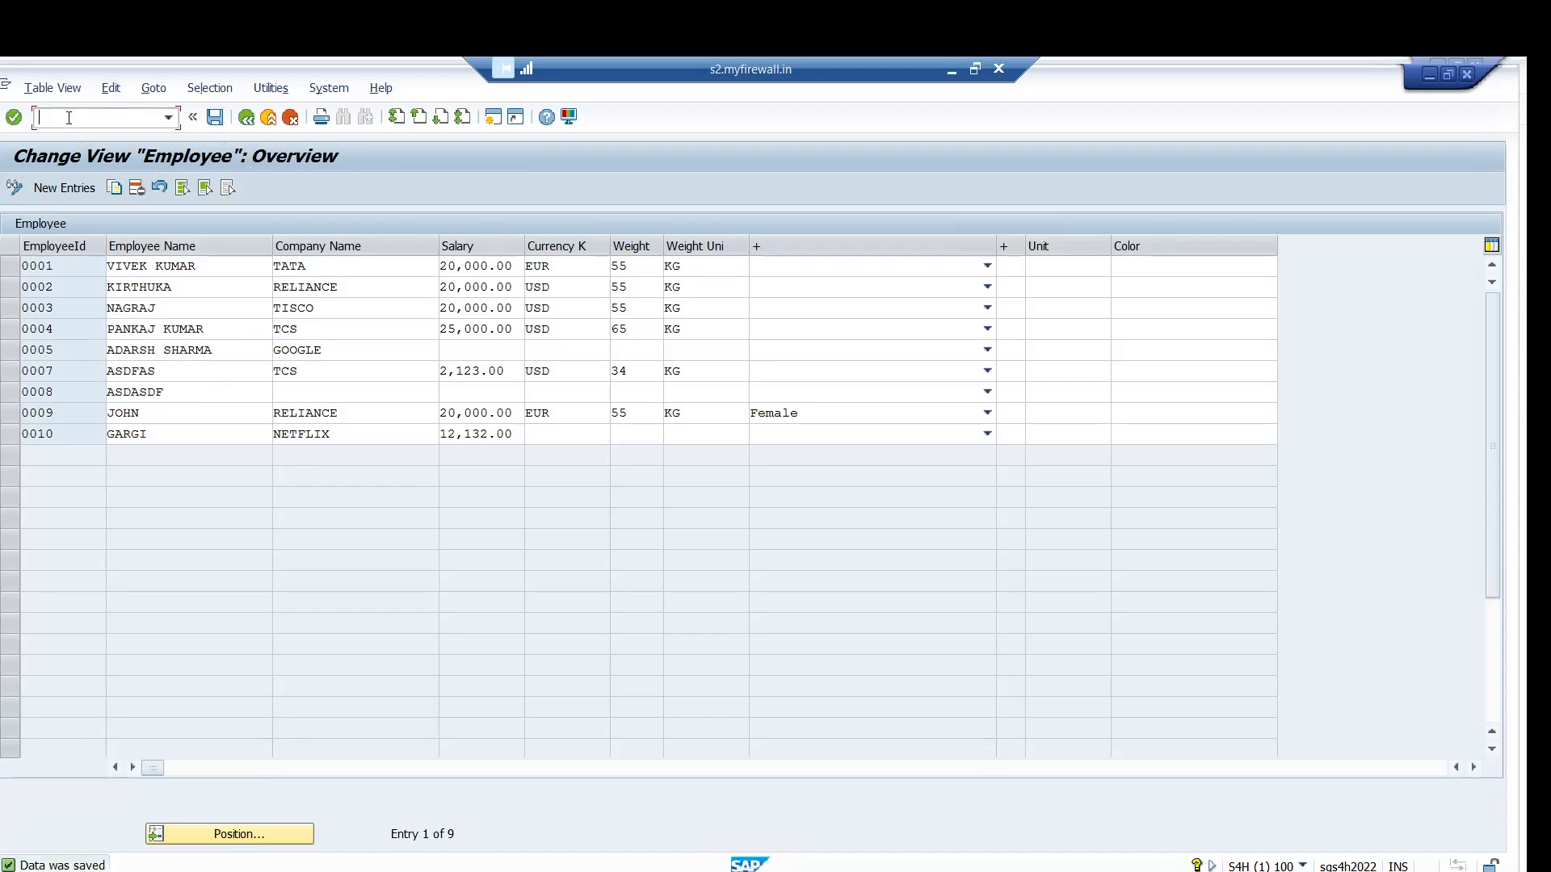
Run transaction /NSCU3 and start Analyze Logs for the change records
text(/NSCU)
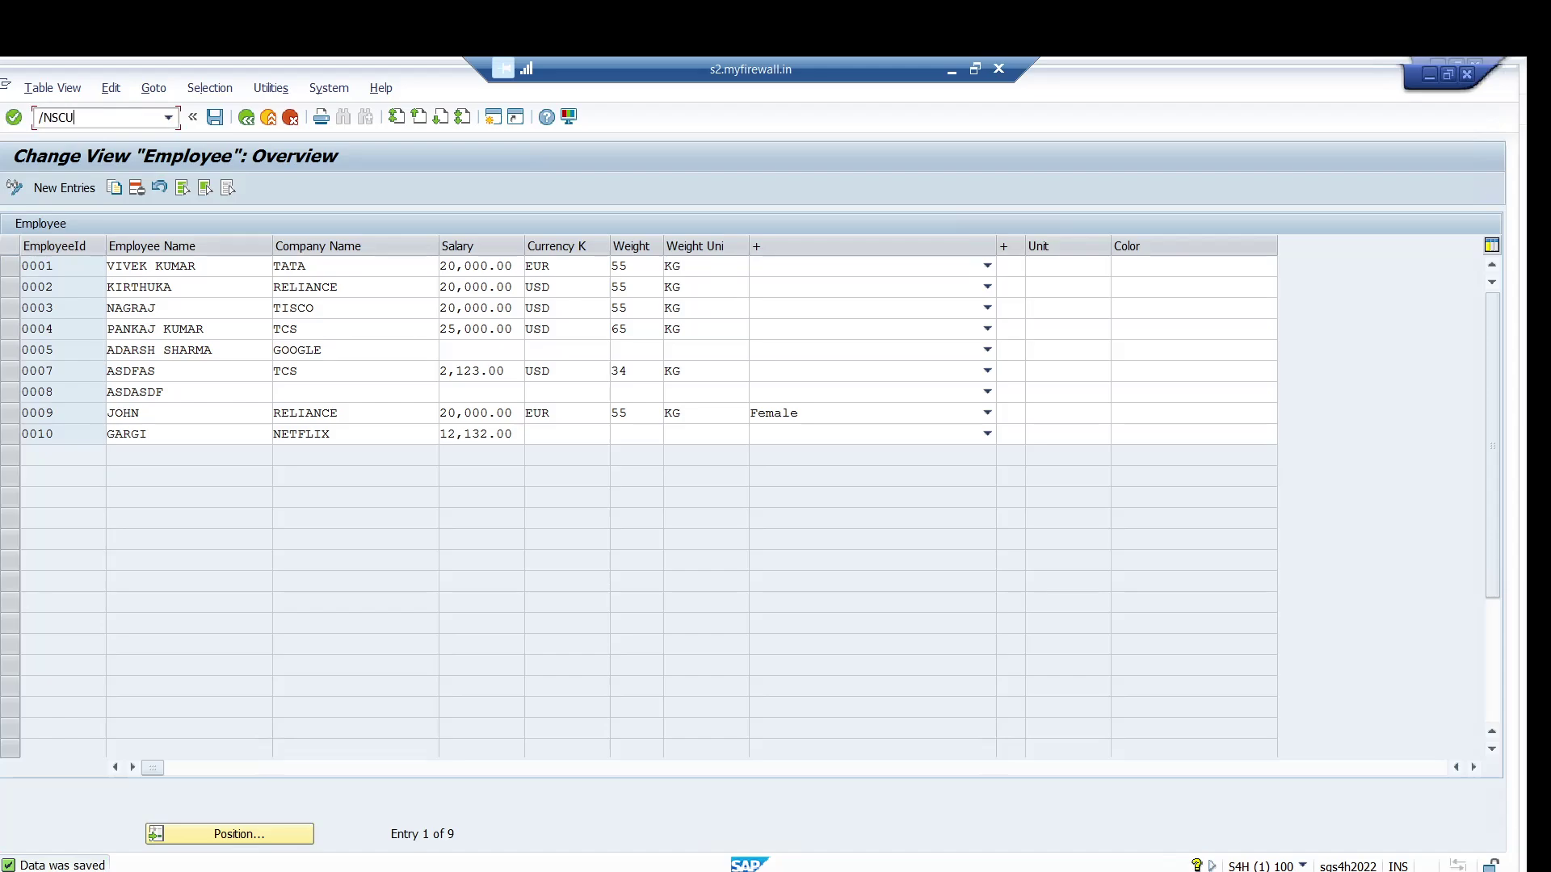
text(3)
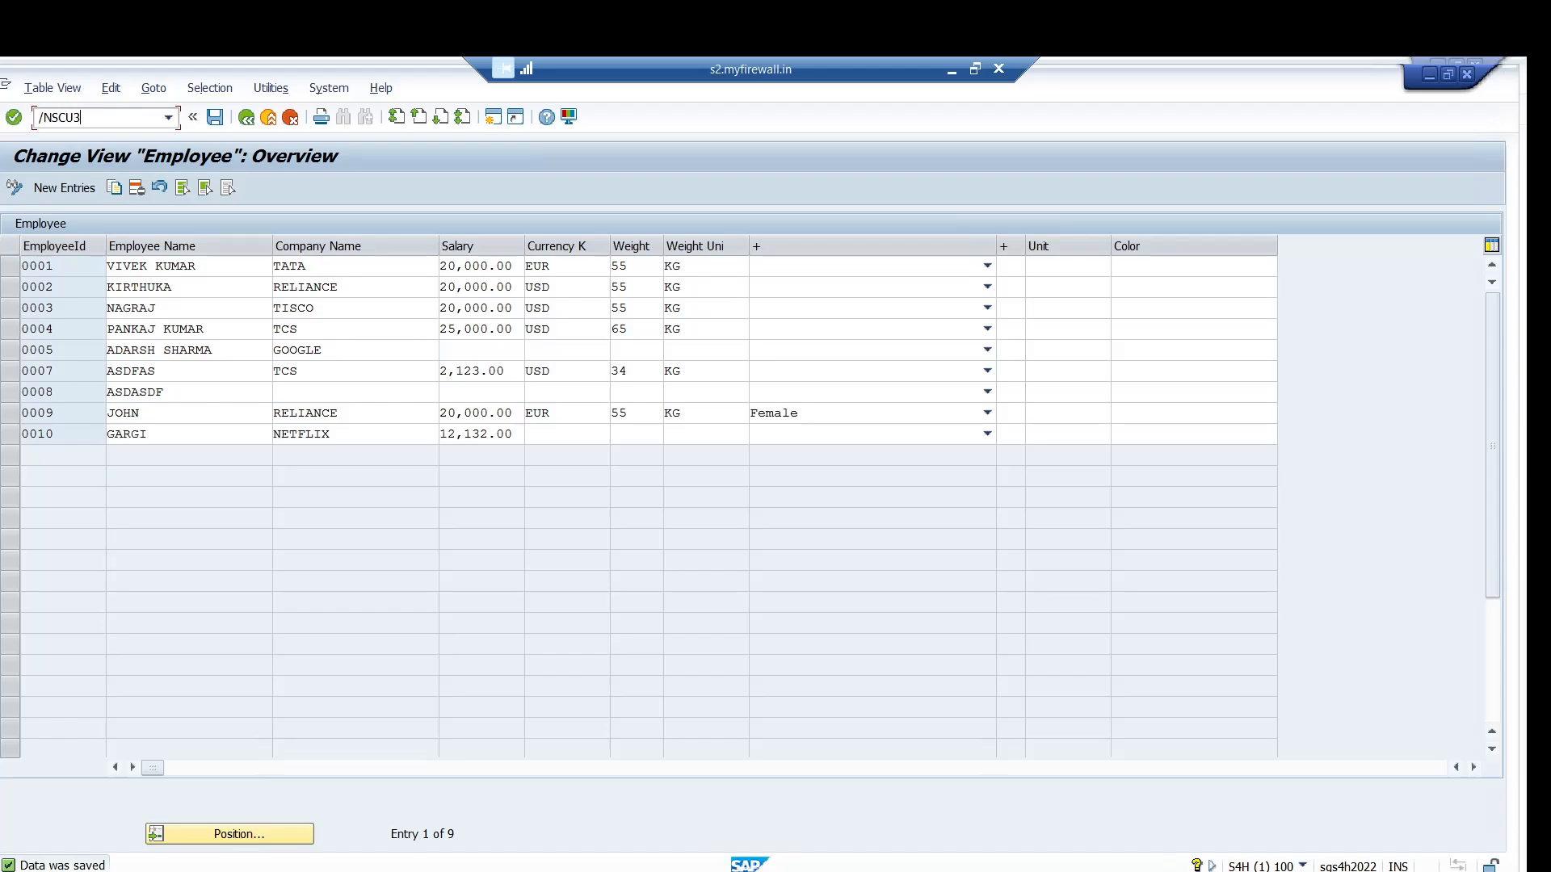
key(Enter)
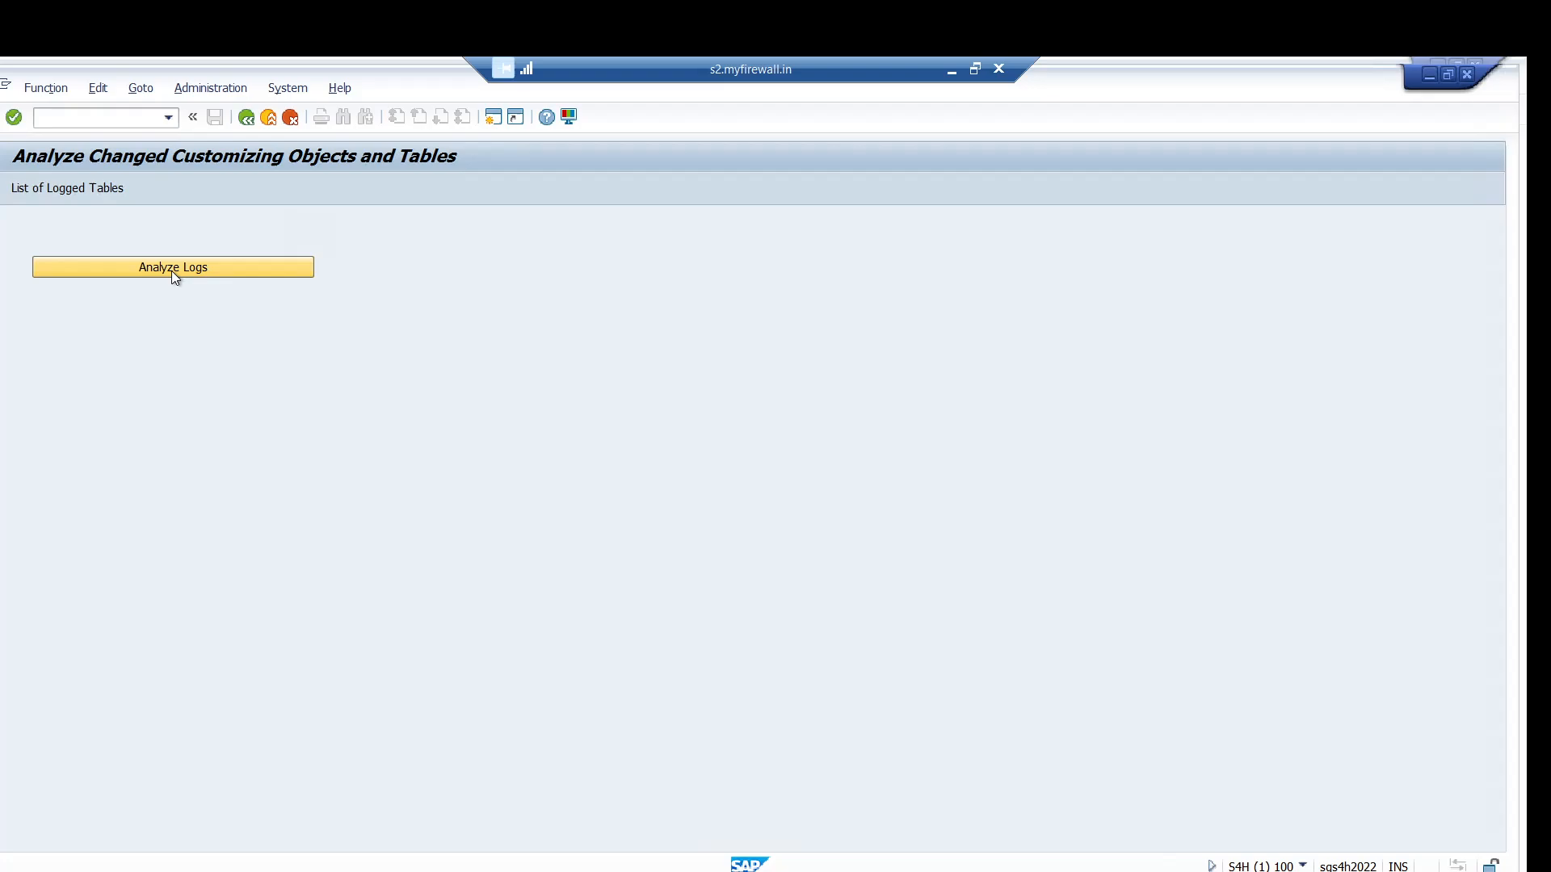
click(172, 268)
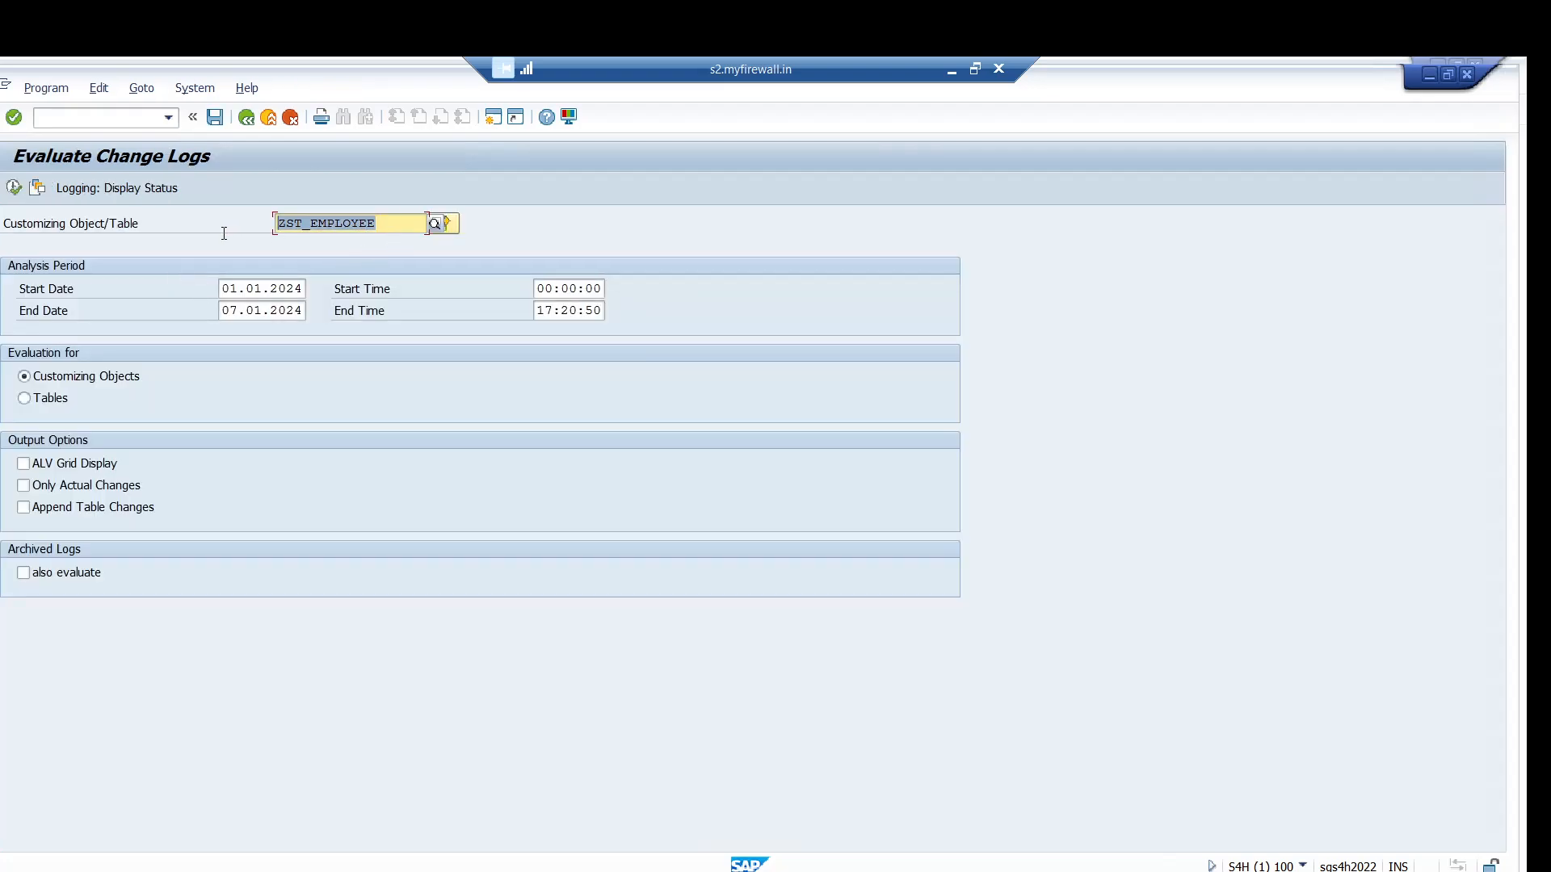
mouse_move(113, 386)
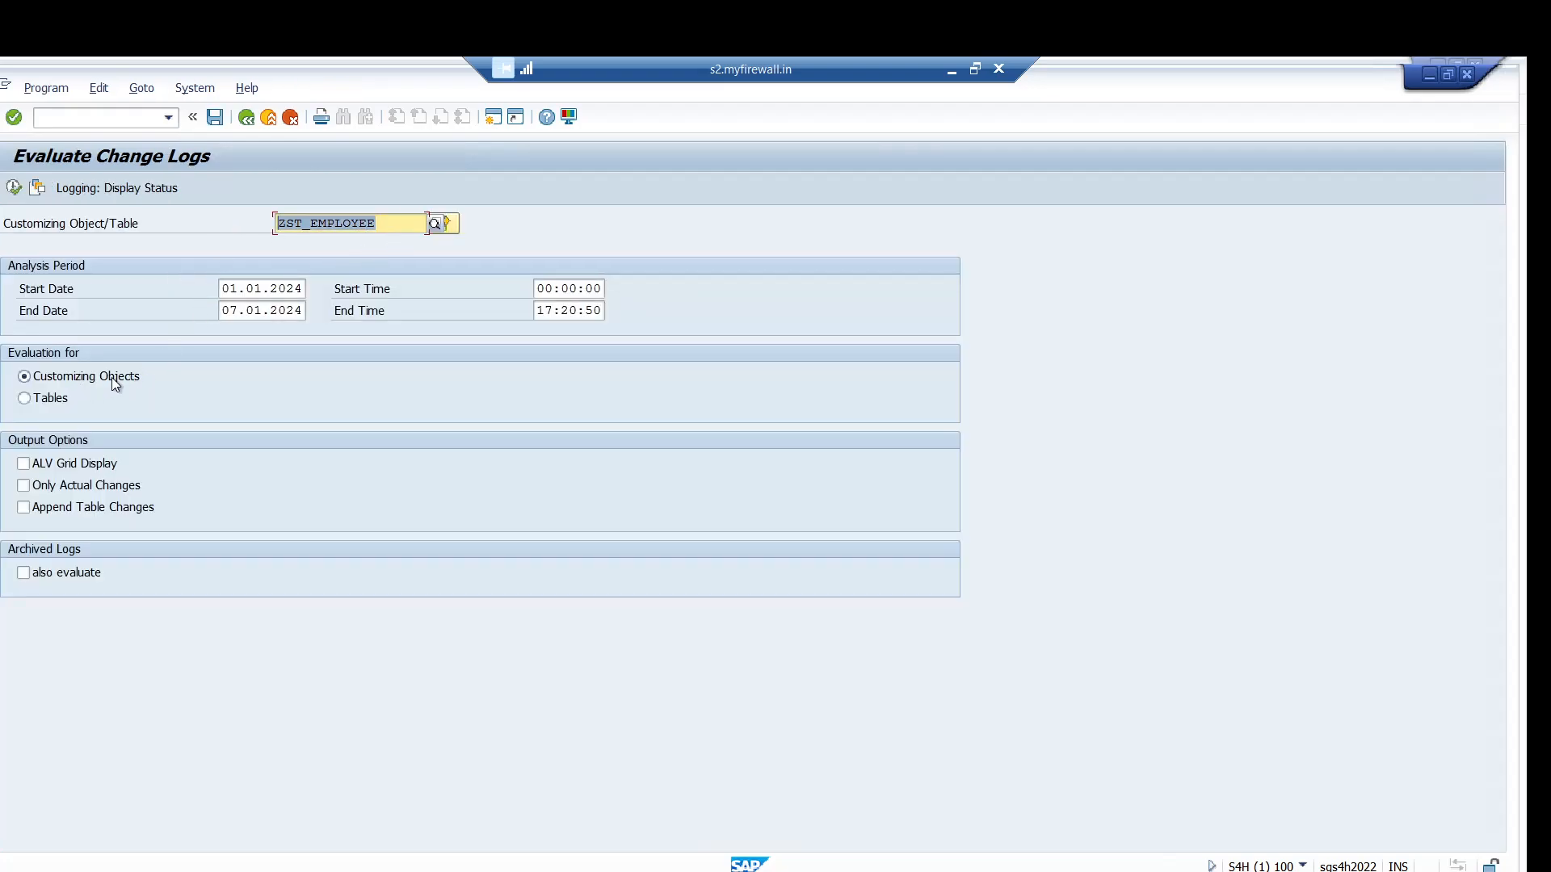
mouse_move(235, 334)
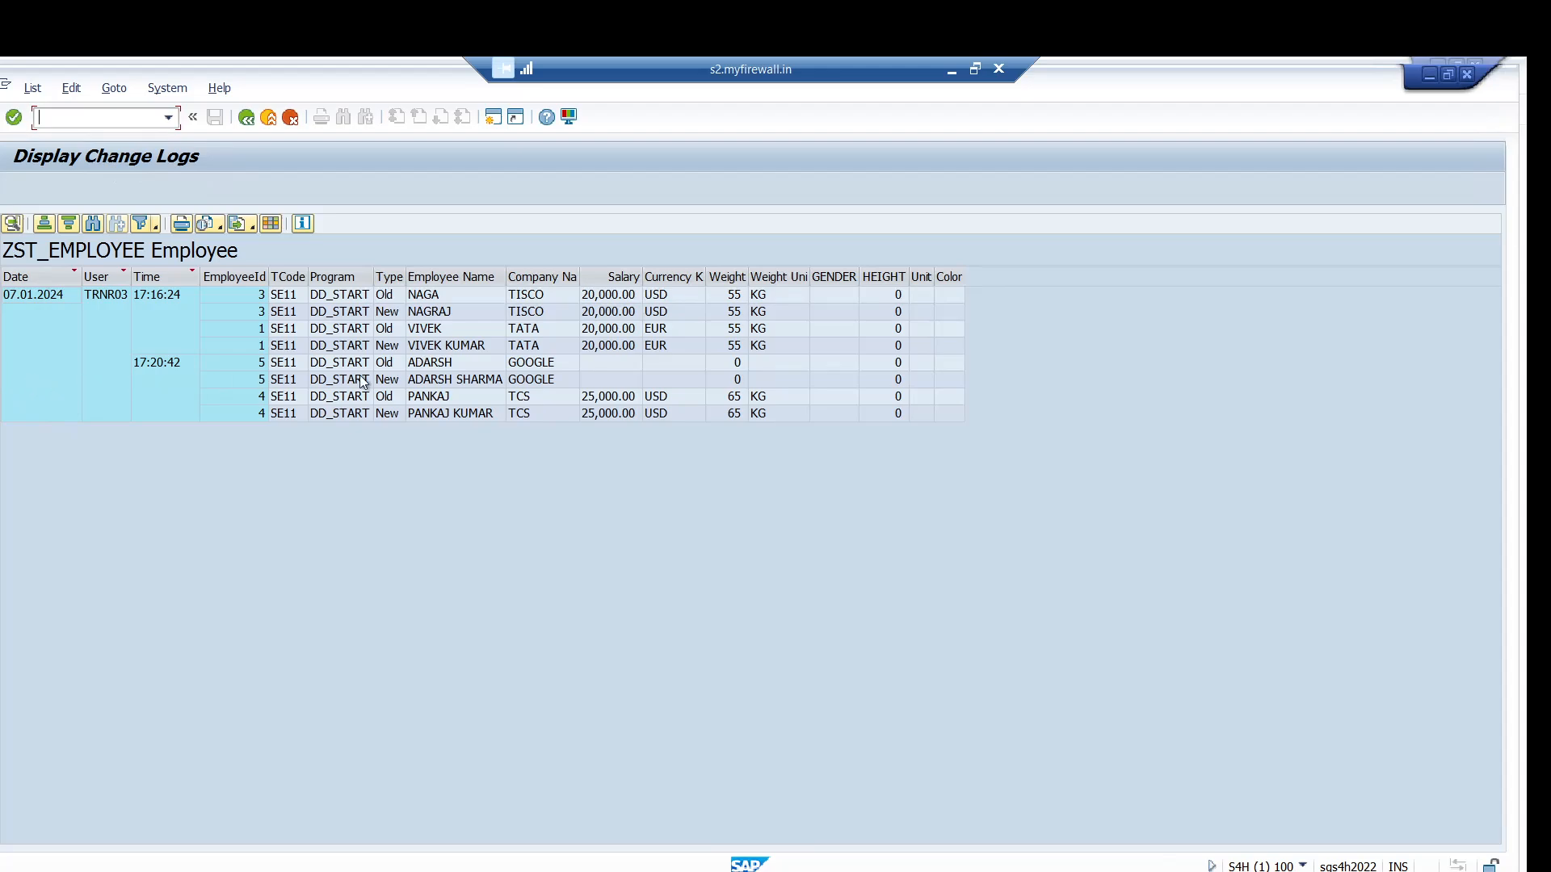
click(428, 363)
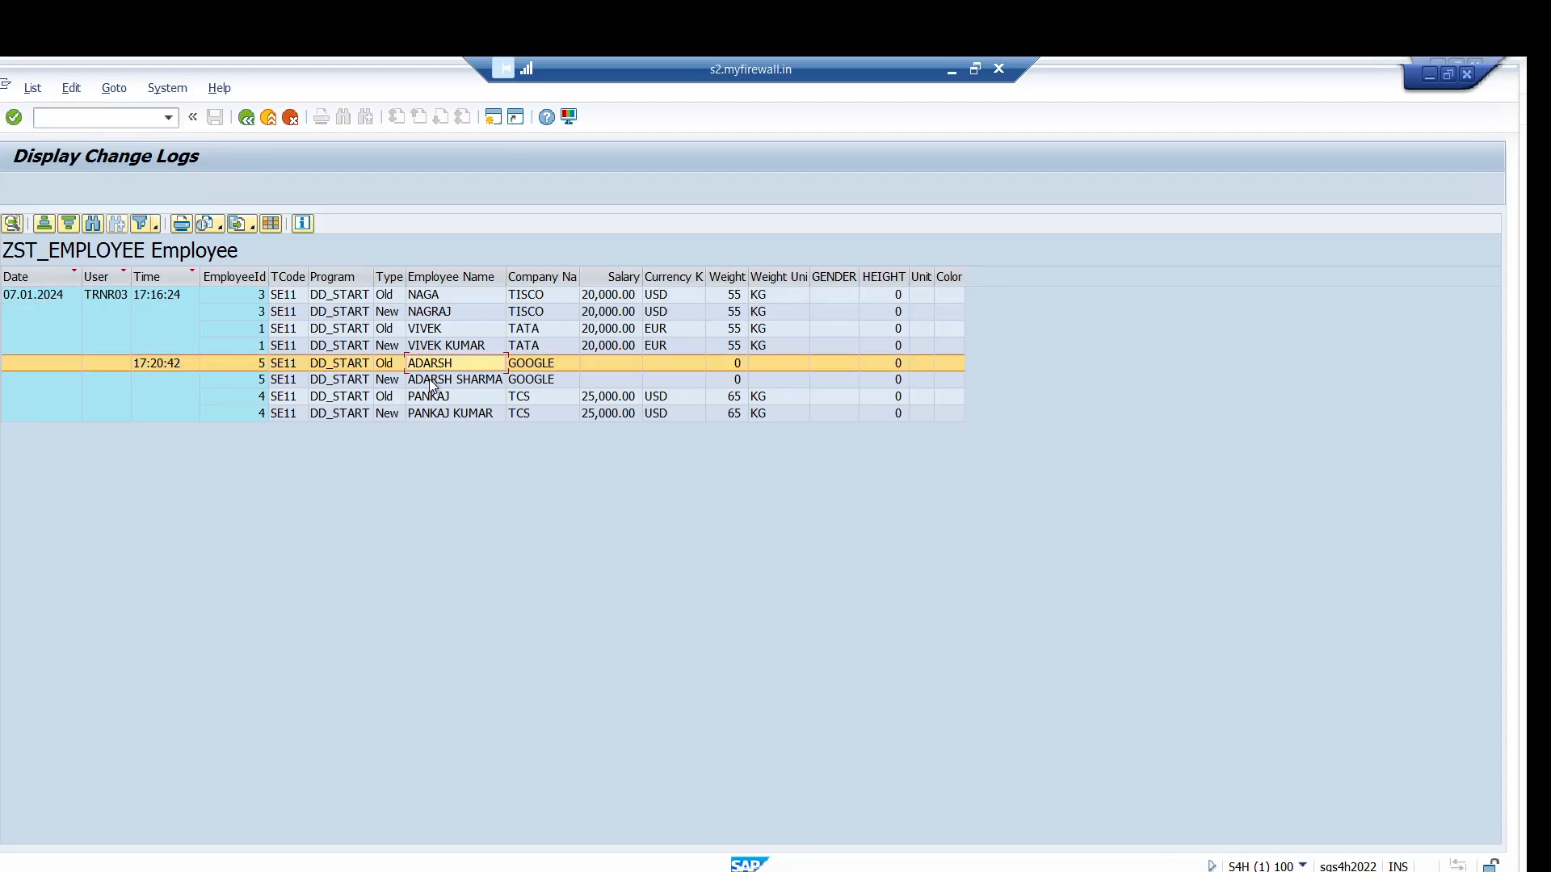
click(429, 397)
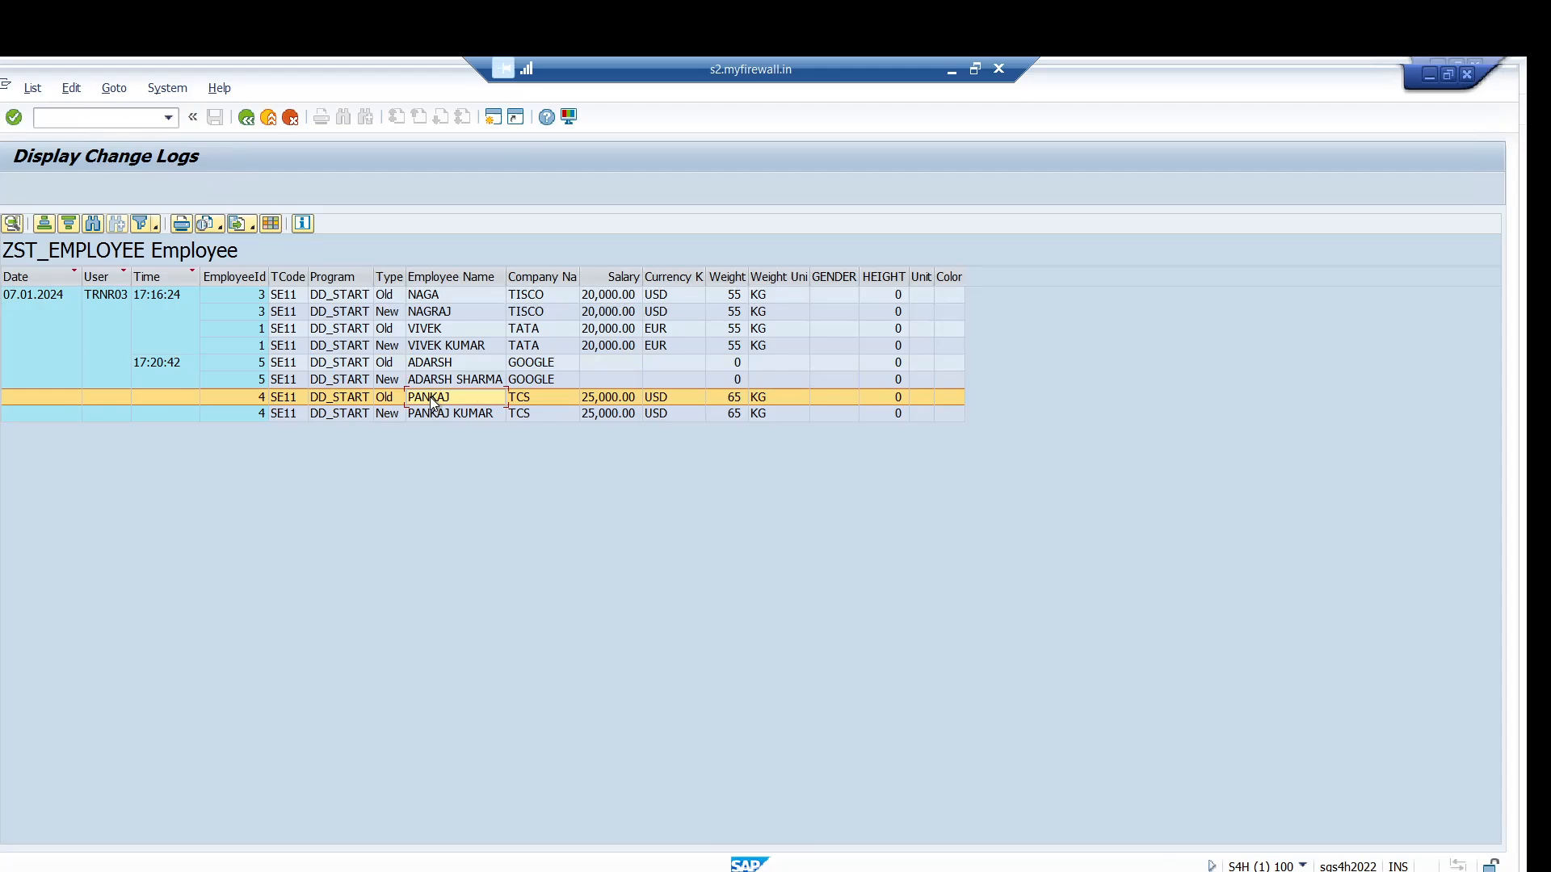